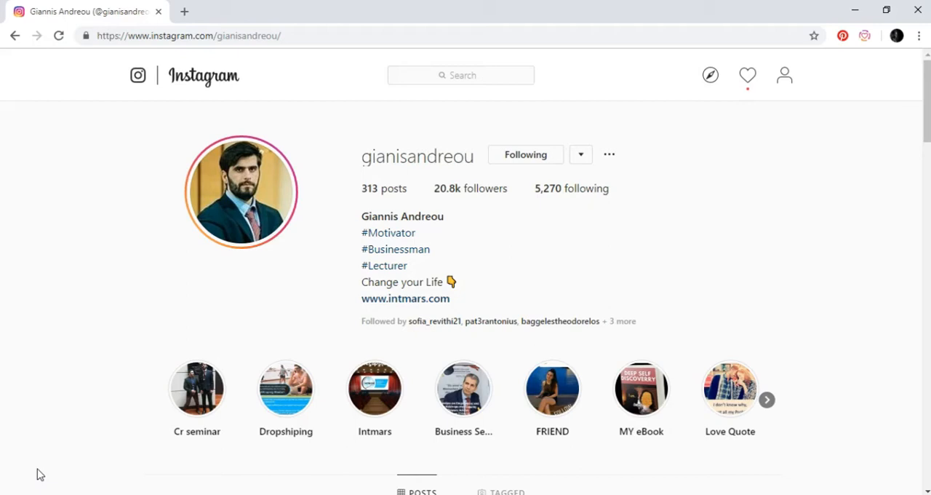
{"action": "mouse_move", "coordinate": [40, 421]}
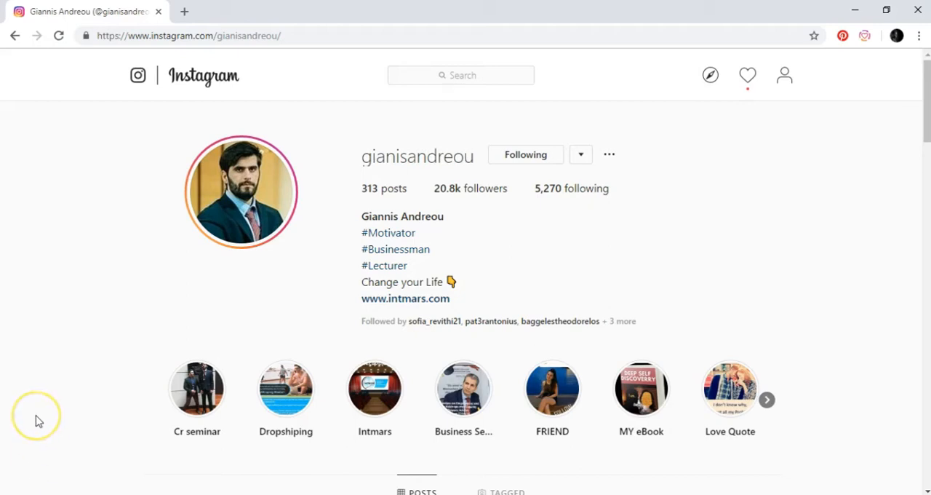
{"action": "mouse_move", "coordinate": [39, 420]}
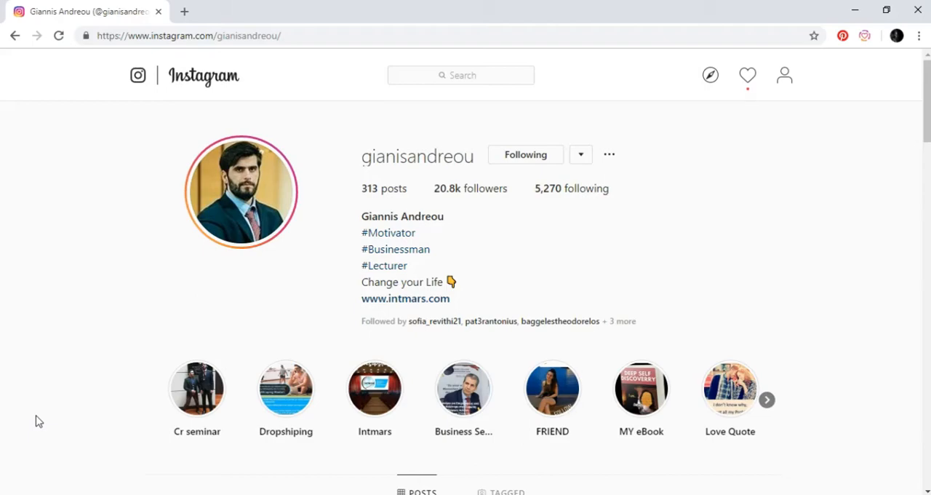
{"action": "scroll", "scroll_direction": "down", "scroll_amount": 3}
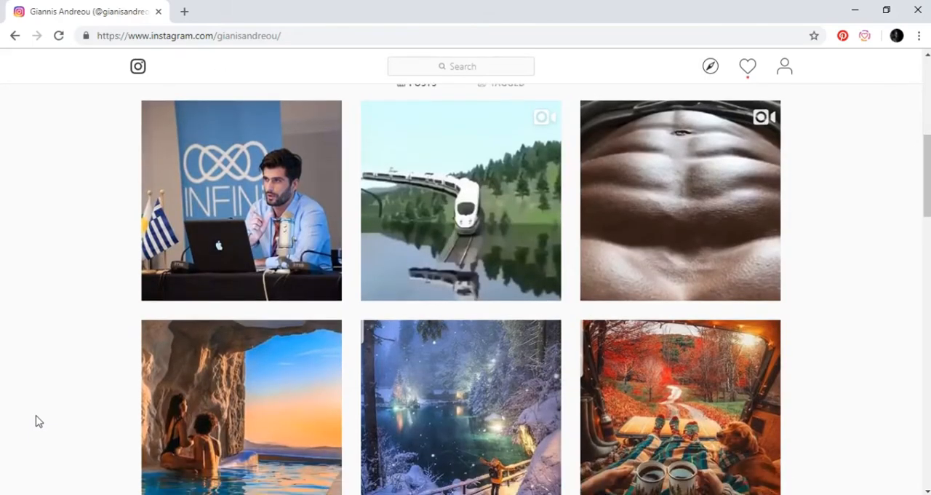
{"action": "scroll", "scroll_direction": "down", "scroll_amount": 3}
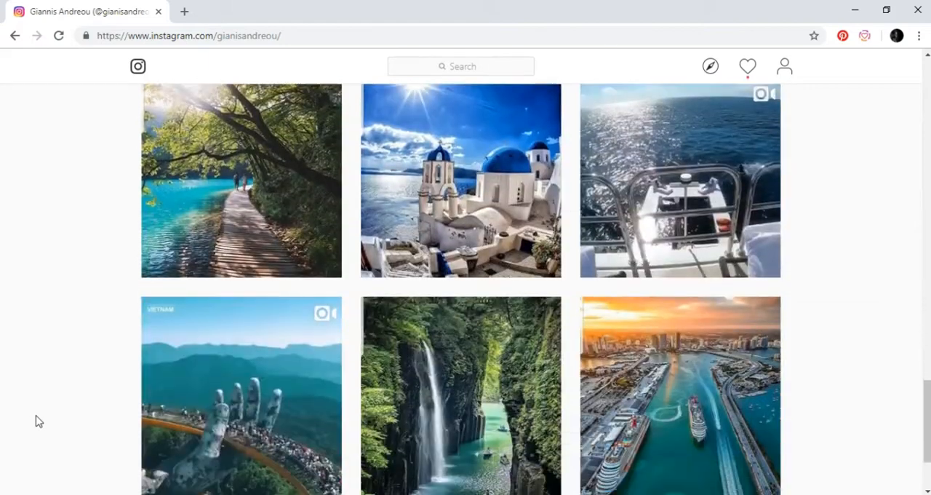
{"action": "scroll", "scroll_direction": "down", "scroll_amount": 3}
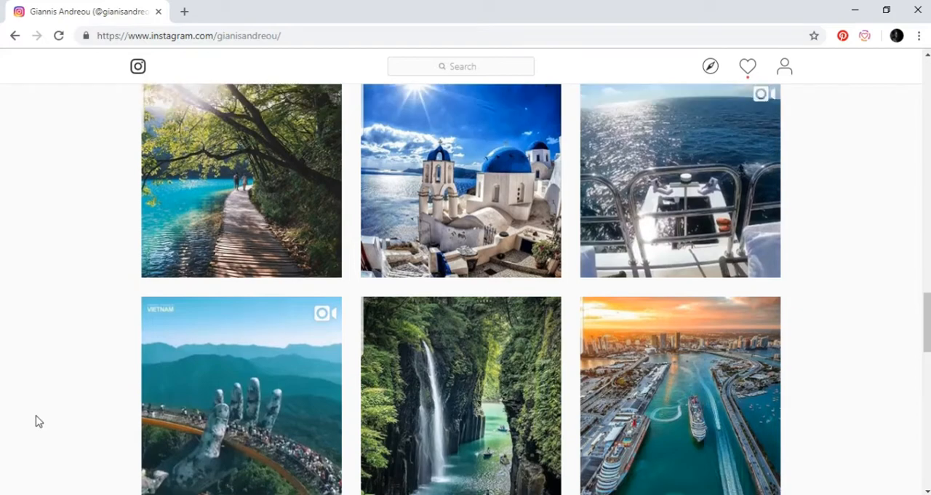
{"action": "scroll", "scroll_direction": "up", "scroll_amount": 3}
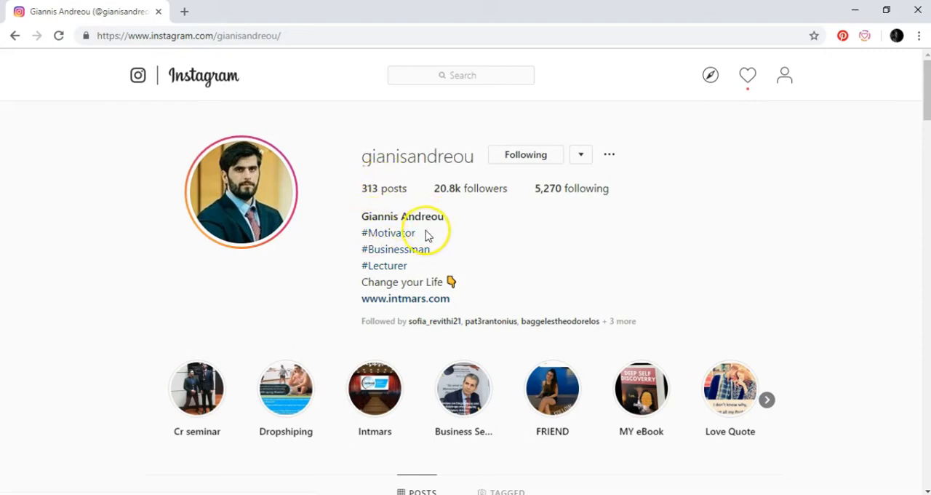
{"action": "mouse_move", "coordinate": [373, 265]}
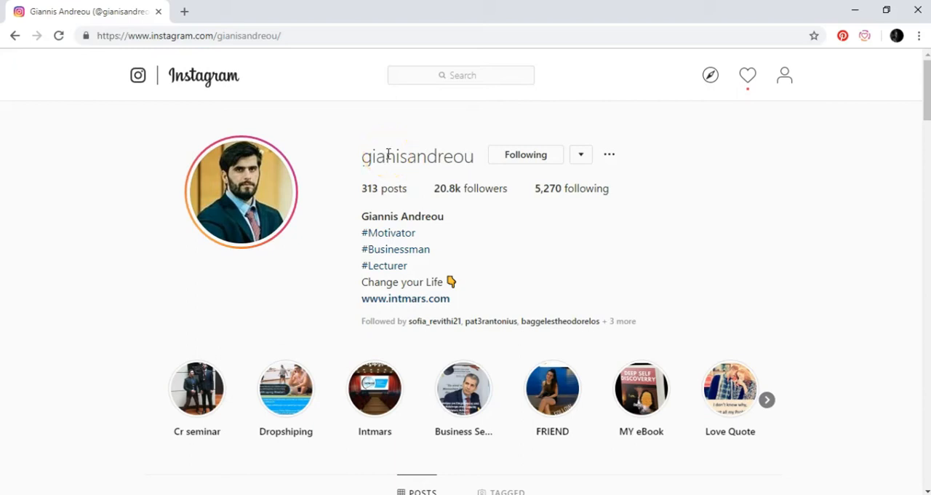
{"action": "mouse_move", "coordinate": [368, 233]}
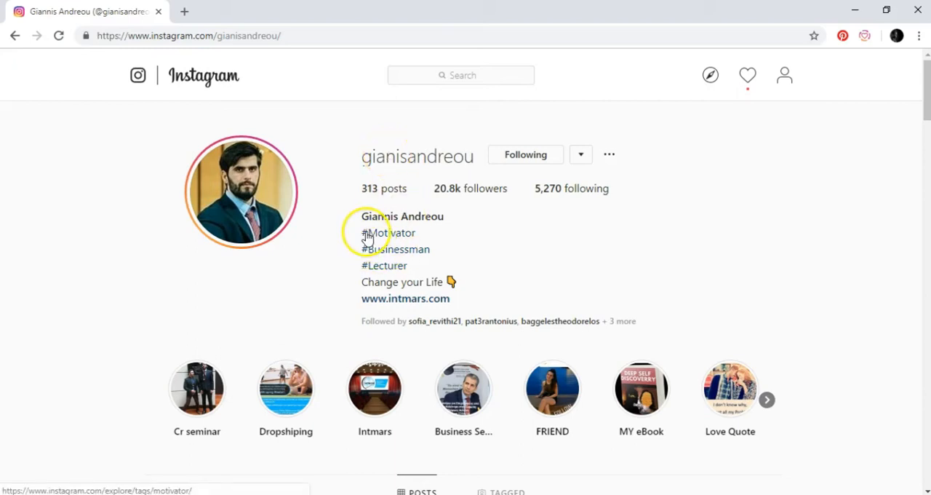
{"action": "mouse_move", "coordinate": [395, 248]}
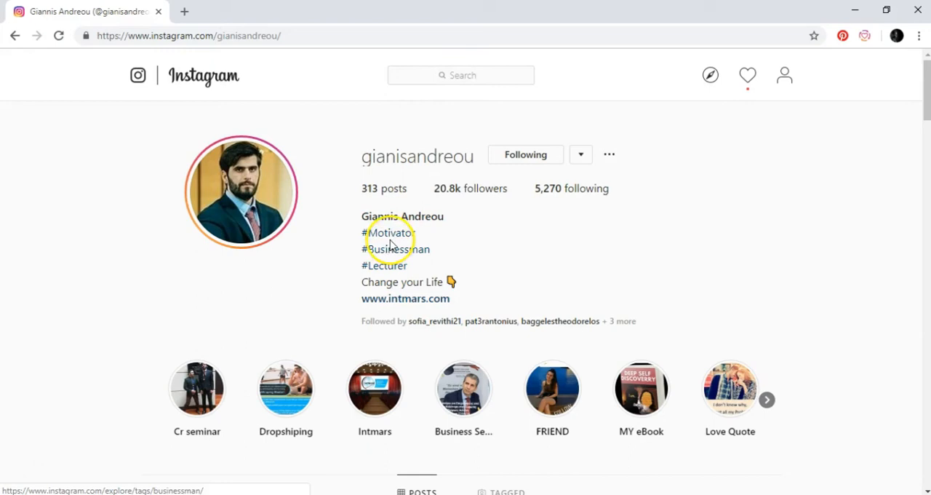
{"action": "mouse_move", "coordinate": [420, 222]}
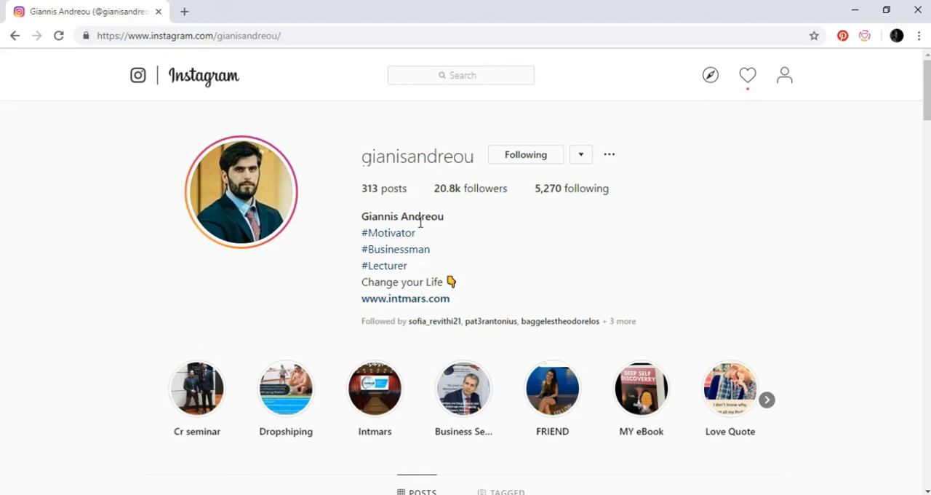
Search 'grant car', open the verified grantcardone profile, and browse its posts
{"action": "left_click", "coordinate": [461, 75]}
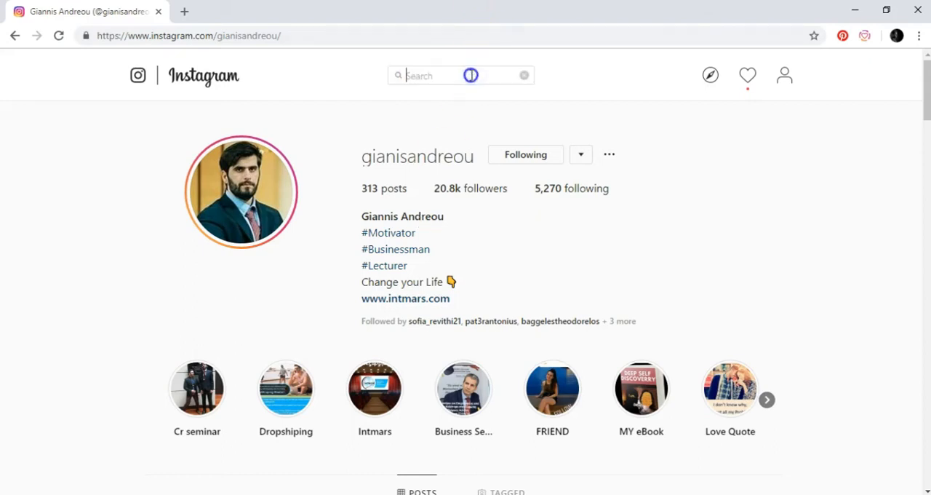
{"action": "type", "text": "grant cardone"}
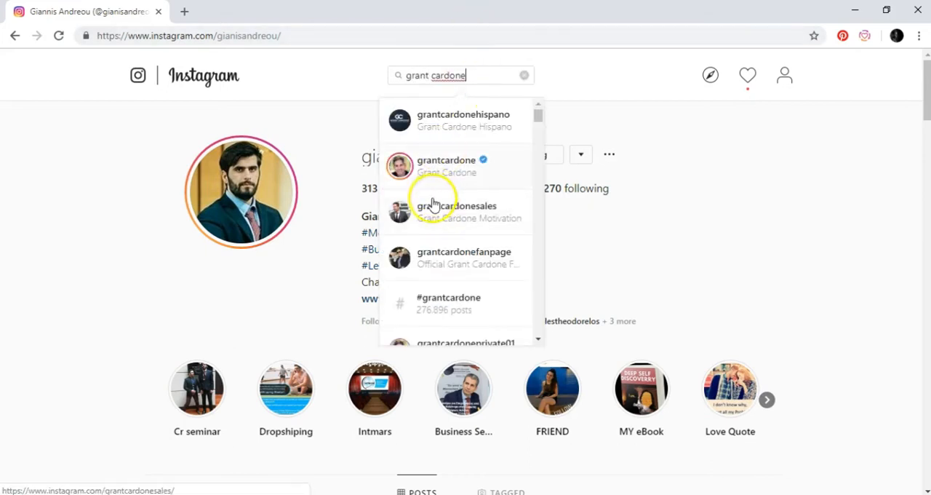
{"action": "left_click", "coordinate": [446, 165]}
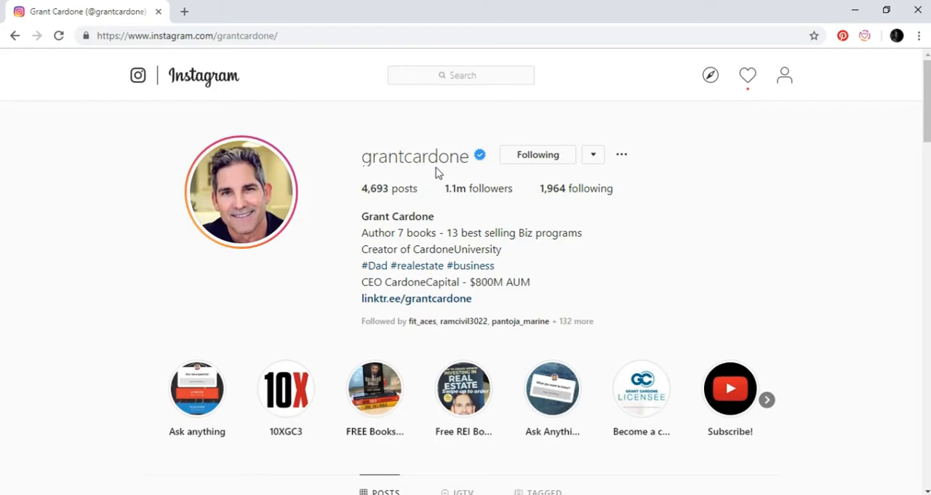
{"action": "scroll", "scroll_direction": "down", "scroll_amount": 3}
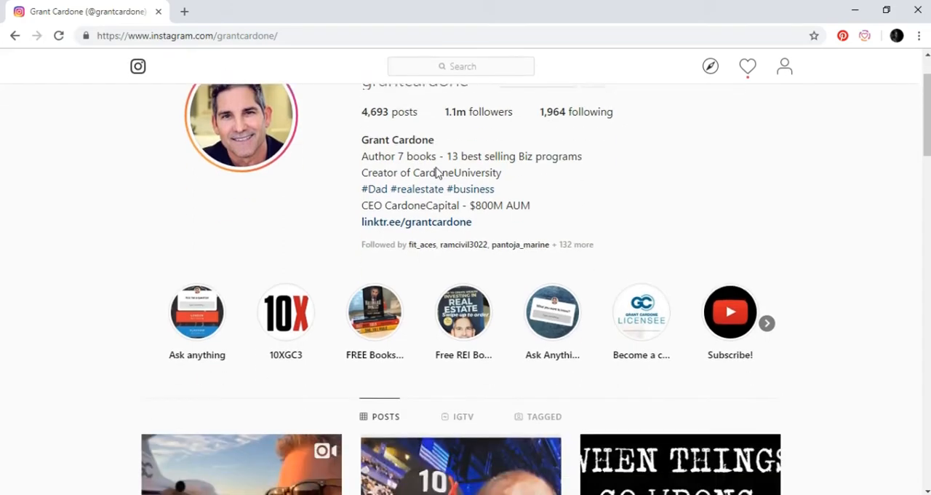
{"action": "scroll", "scroll_direction": "down", "scroll_amount": 3}
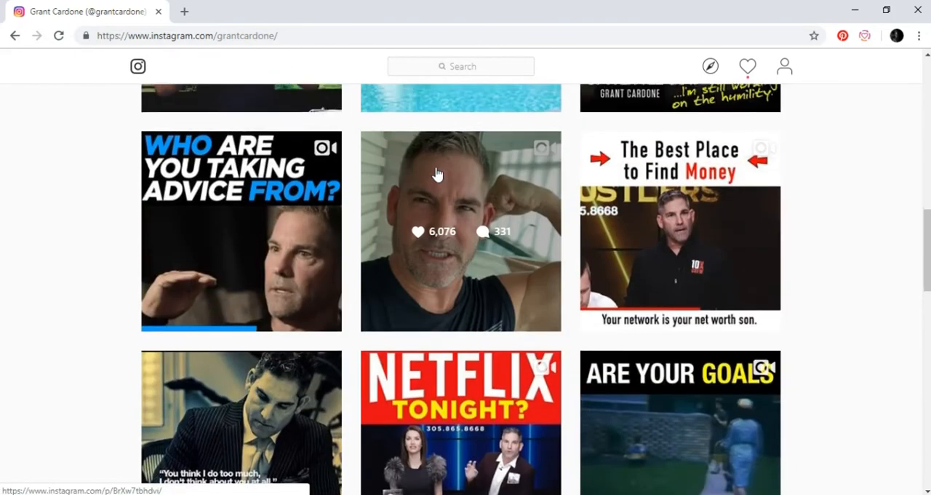
{"action": "scroll", "scroll_direction": "down", "scroll_amount": 3}
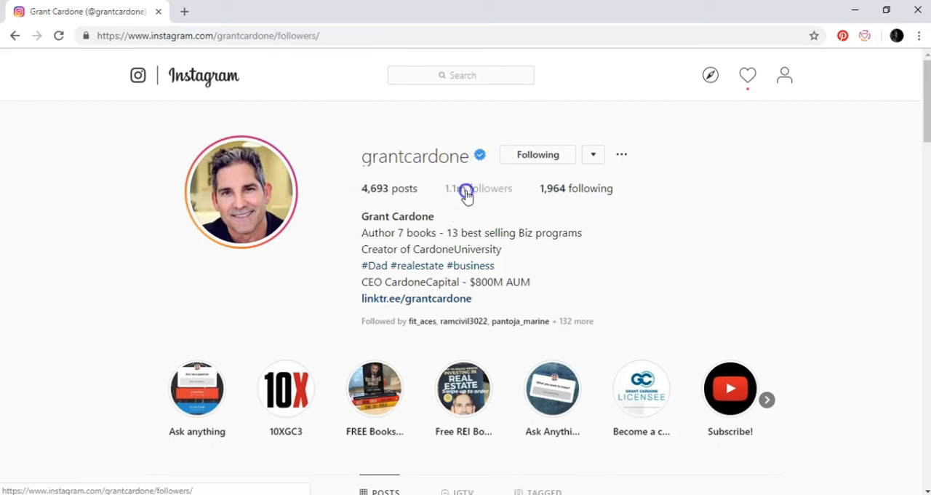
Follow accounts from Grant Cardone's 1.1m followers list, then close the list
{"action": "left_click", "coordinate": [479, 189]}
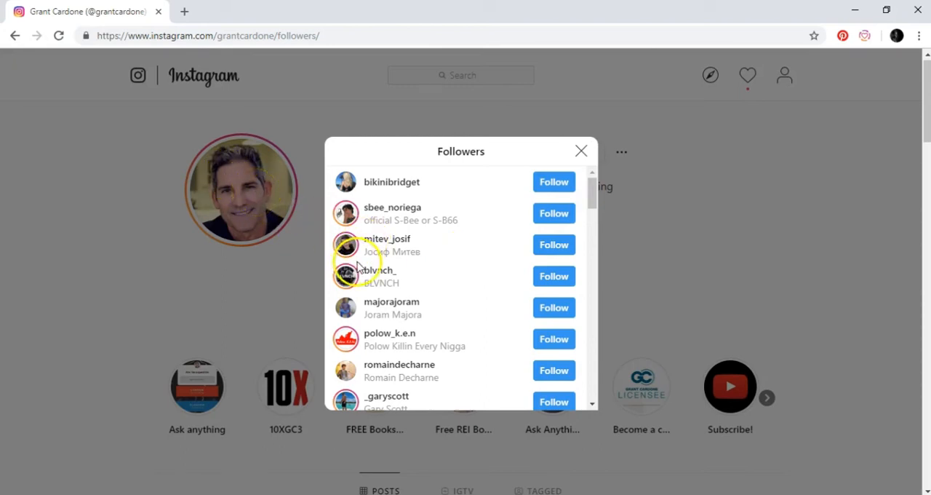
{"action": "mouse_move", "coordinate": [204, 302]}
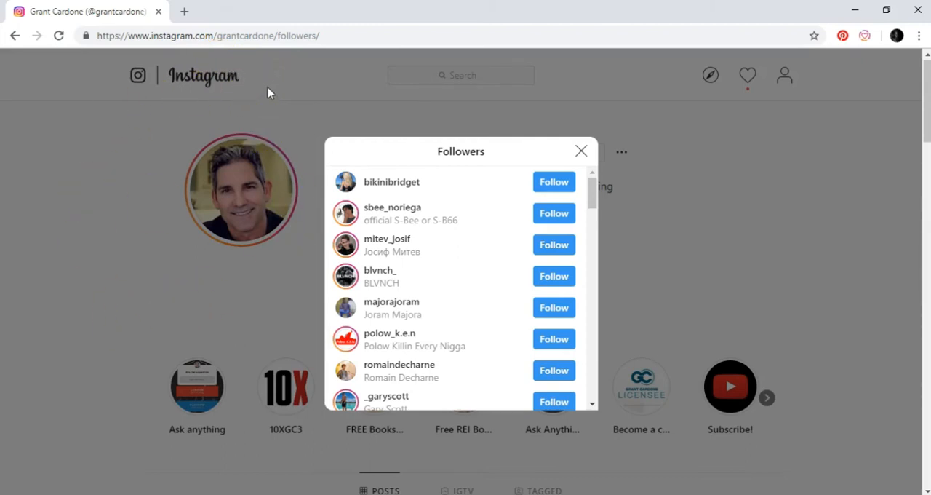
{"action": "mouse_move", "coordinate": [760, 89]}
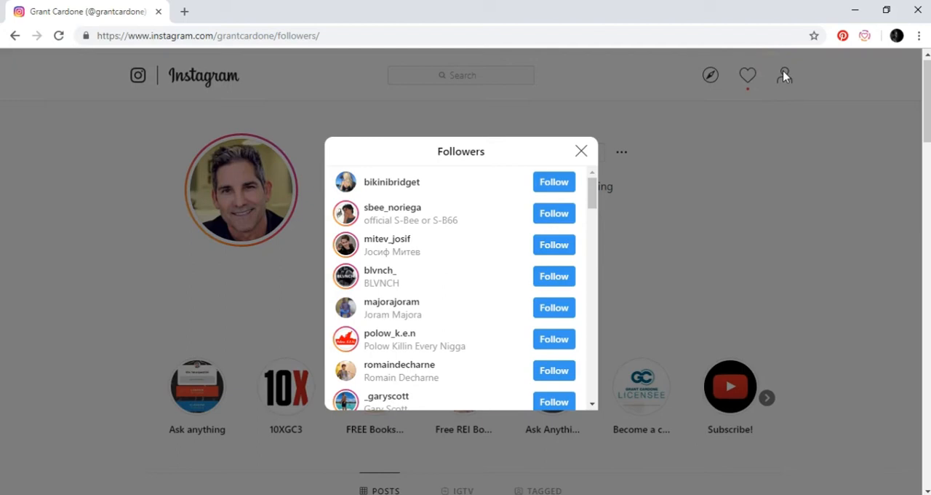
{"action": "scroll", "scroll_direction": "down", "scroll_amount": 3}
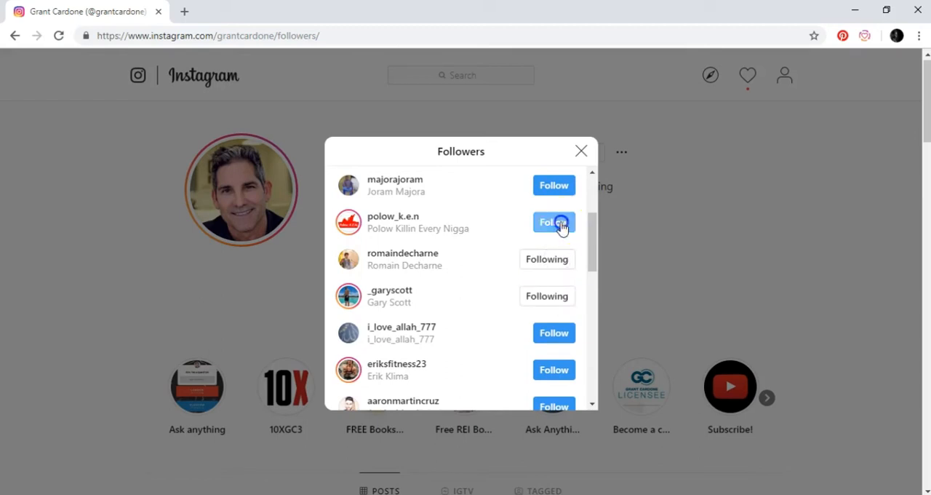
{"action": "left_click", "coordinate": [553, 222]}
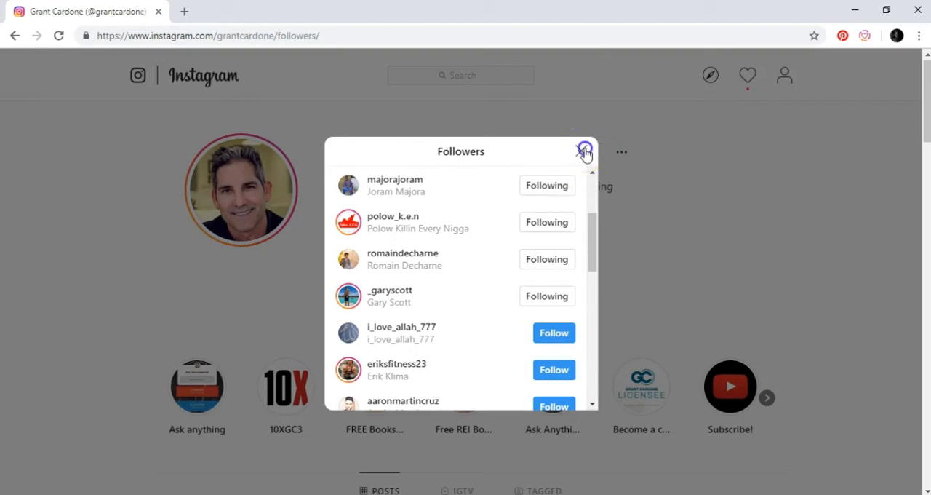
{"action": "left_click", "coordinate": [585, 151]}
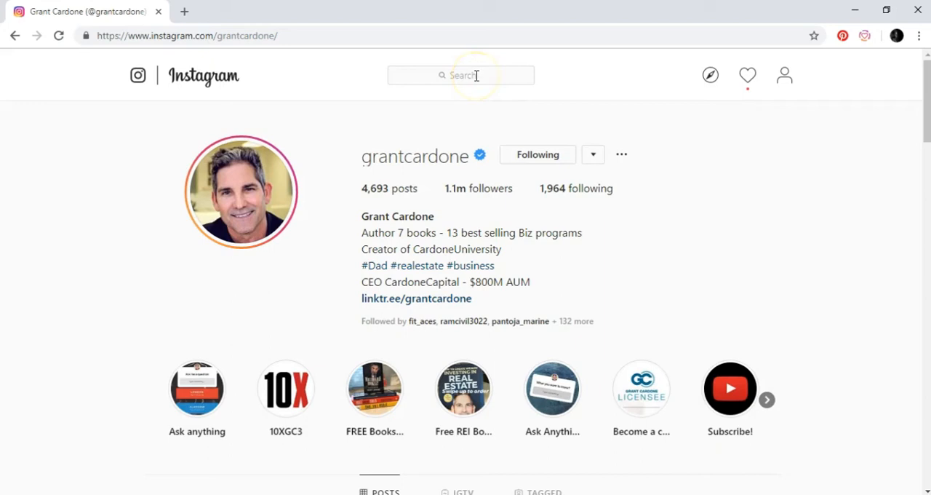
{"action": "left_click", "coordinate": [478, 187]}
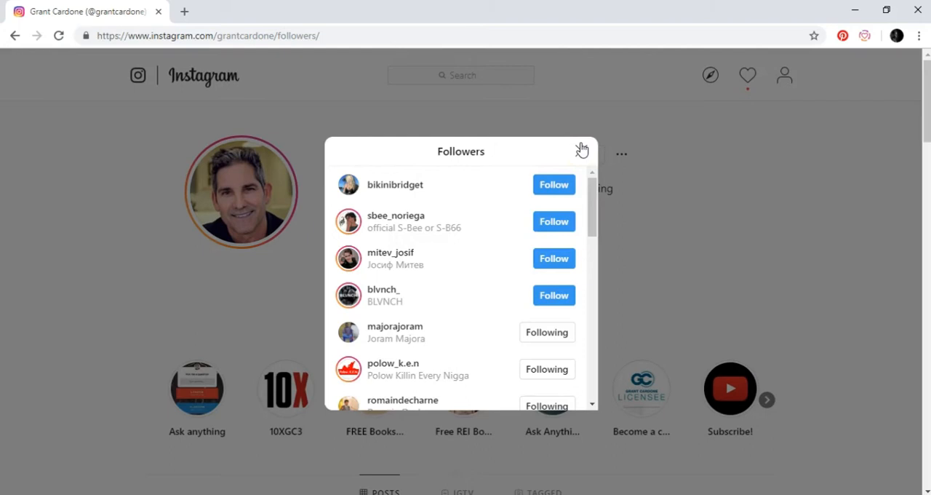
{"action": "left_click", "coordinate": [581, 151]}
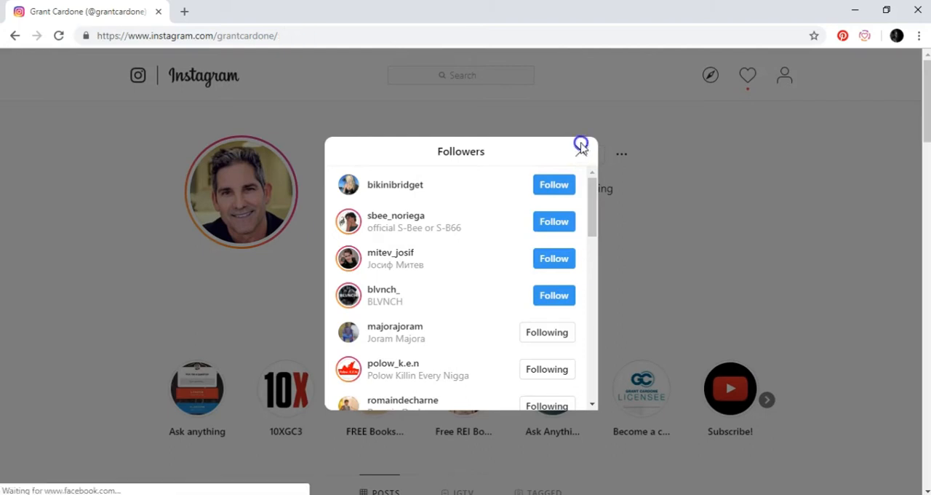
{"action": "left_click", "coordinate": [581, 143]}
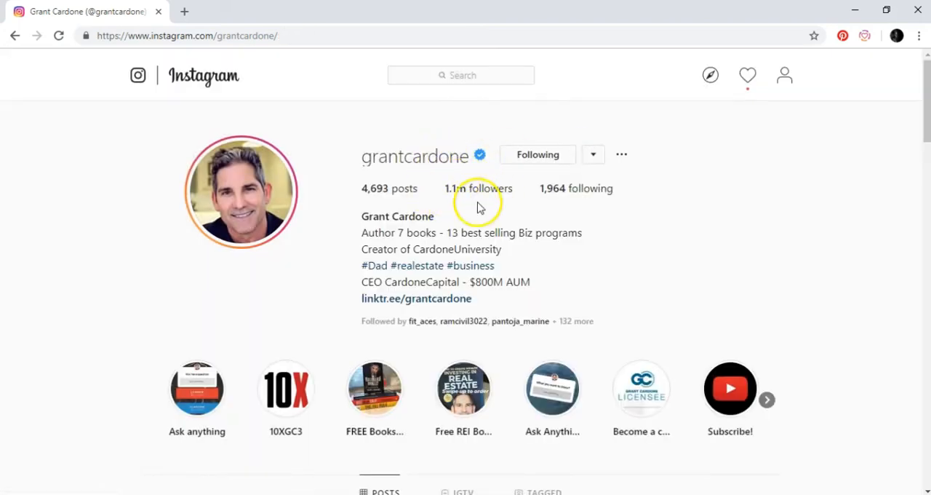
Search 'motivation' and open the interminable_motivation profile from the suggestions
{"action": "left_click", "coordinate": [460, 75]}
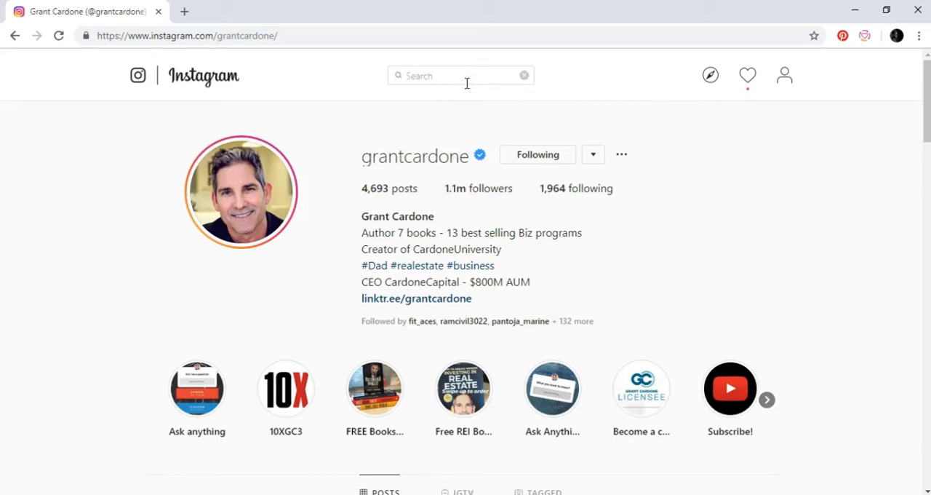
{"action": "type", "text": "motivatio"}
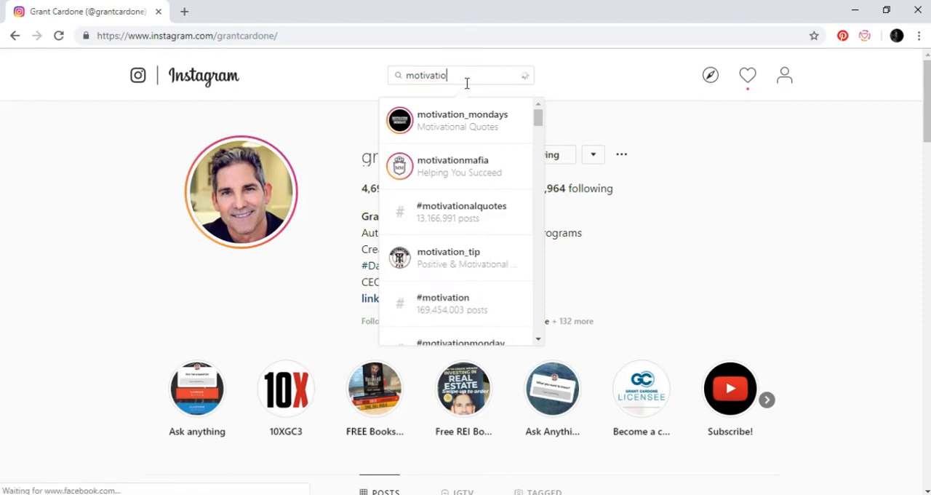
{"action": "type", "text": "n"}
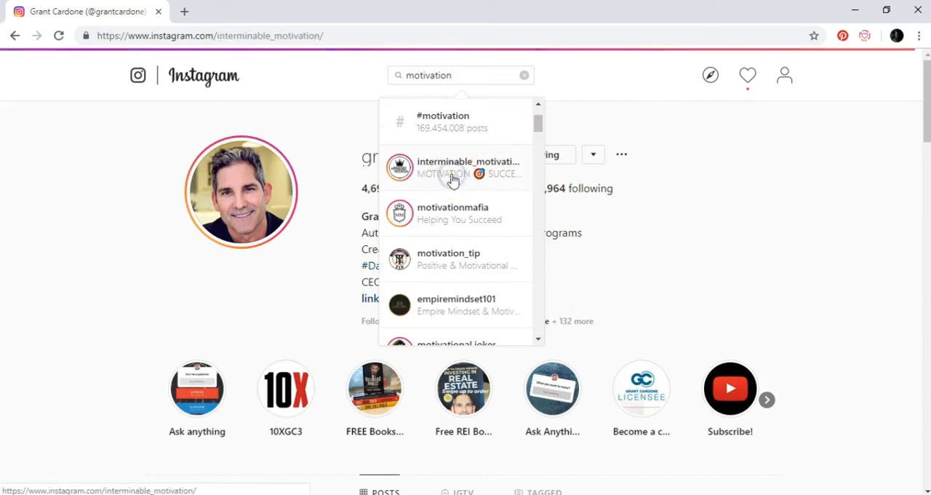
{"action": "left_click", "coordinate": [469, 167]}
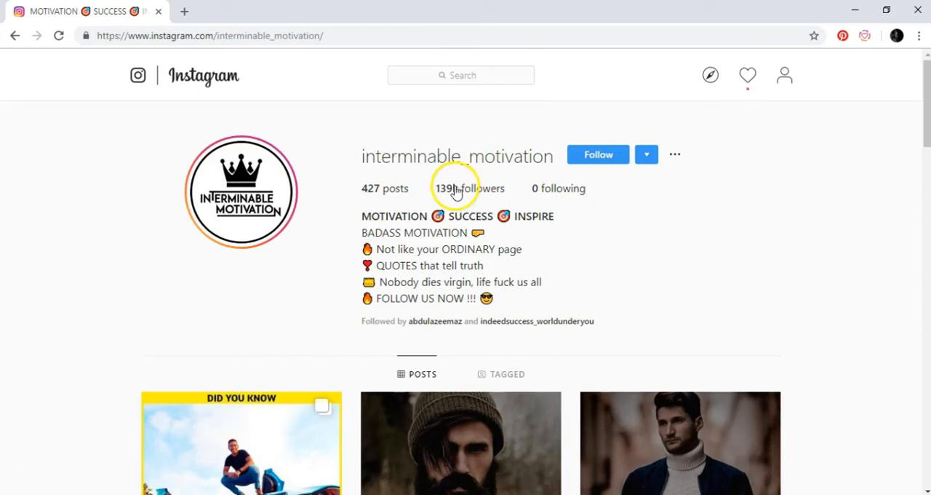
{"action": "mouse_move", "coordinate": [446, 189]}
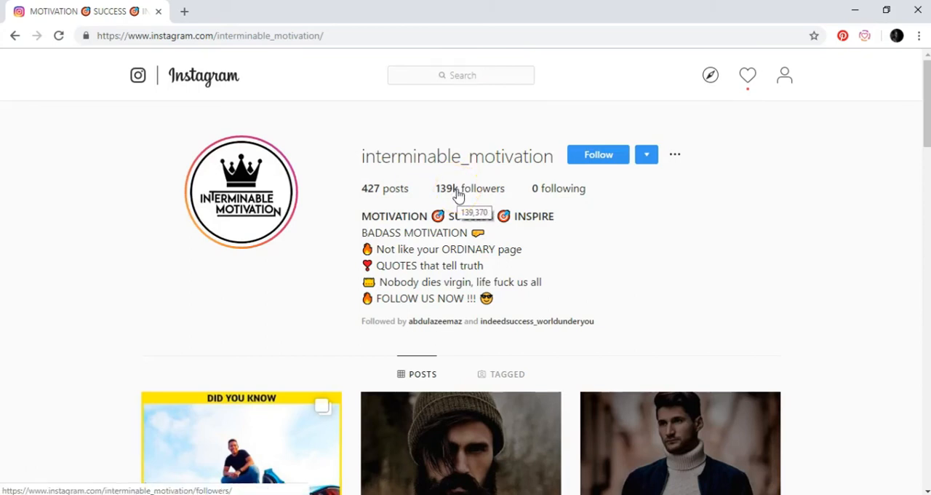
{"action": "left_click", "coordinate": [451, 189]}
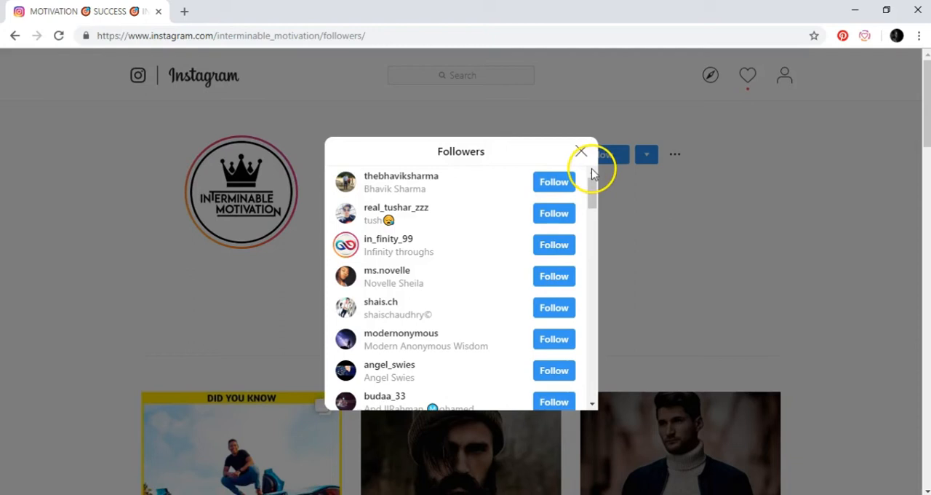
{"action": "scroll", "scroll_direction": "down", "scroll_amount": 3}
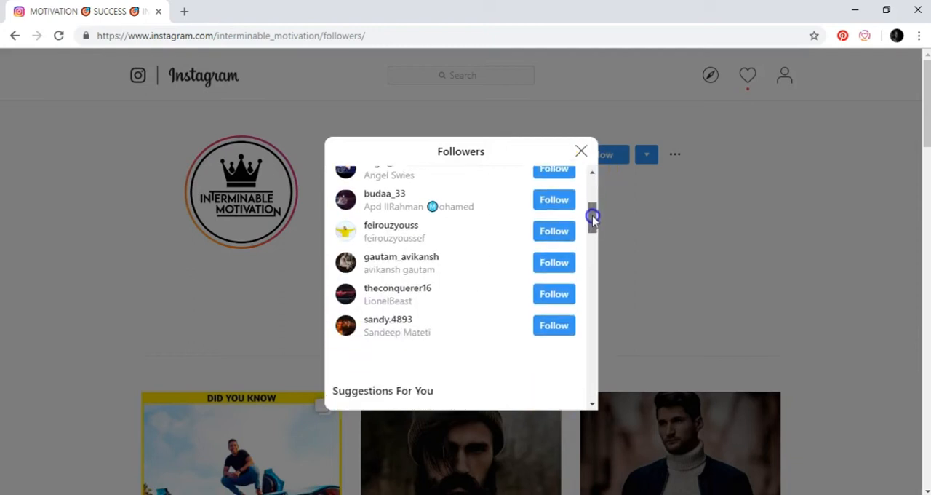
{"action": "scroll", "scroll_direction": "down", "scroll_amount": 3}
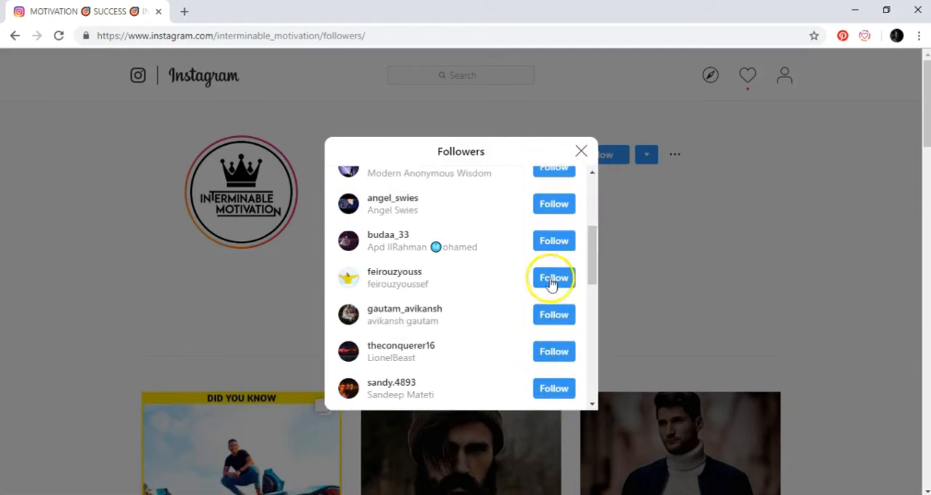
{"action": "left_click", "coordinate": [581, 151]}
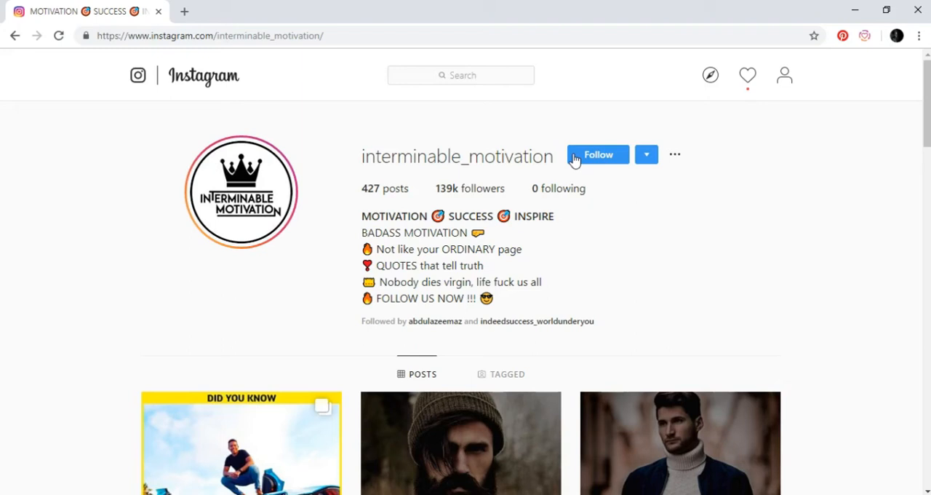
Follow interminable_motivation and reopen its 139k followers list
{"action": "left_click", "coordinate": [461, 75]}
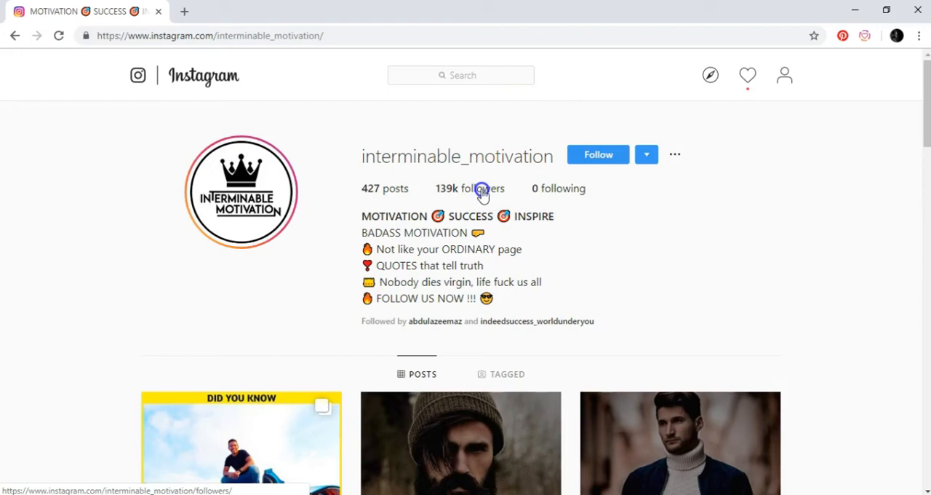
{"action": "left_click", "coordinate": [470, 188]}
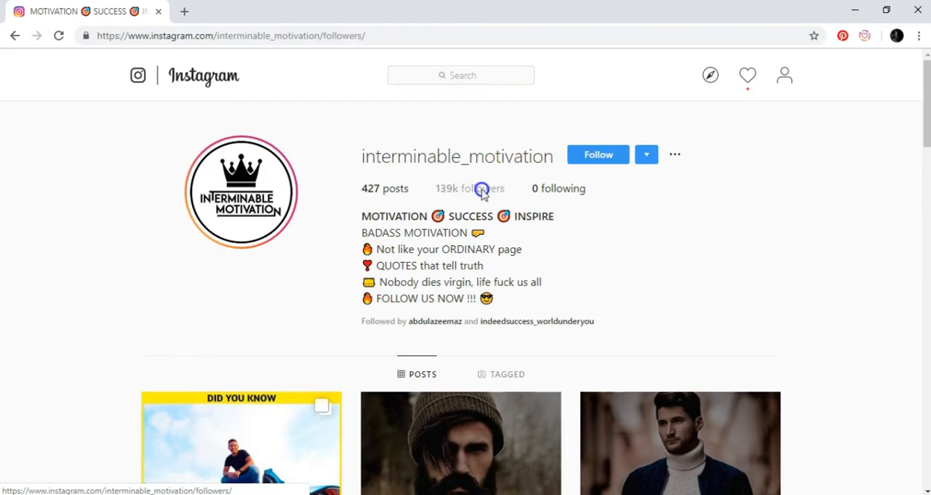
{"action": "left_click", "coordinate": [471, 189]}
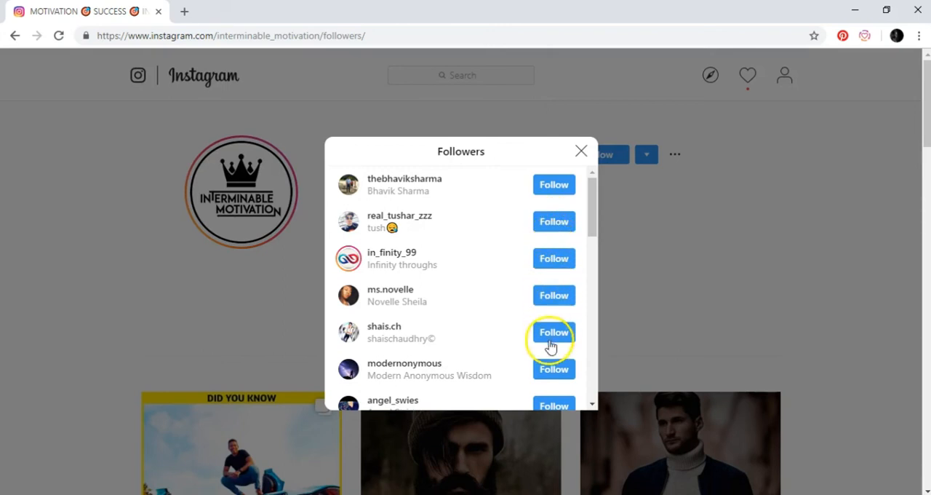
{"action": "mouse_move", "coordinate": [491, 239]}
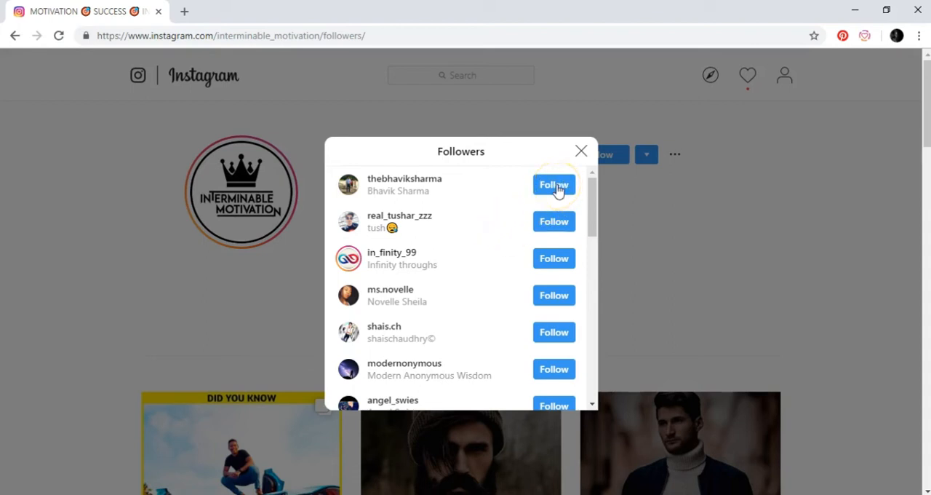
{"action": "mouse_move", "coordinate": [546, 287]}
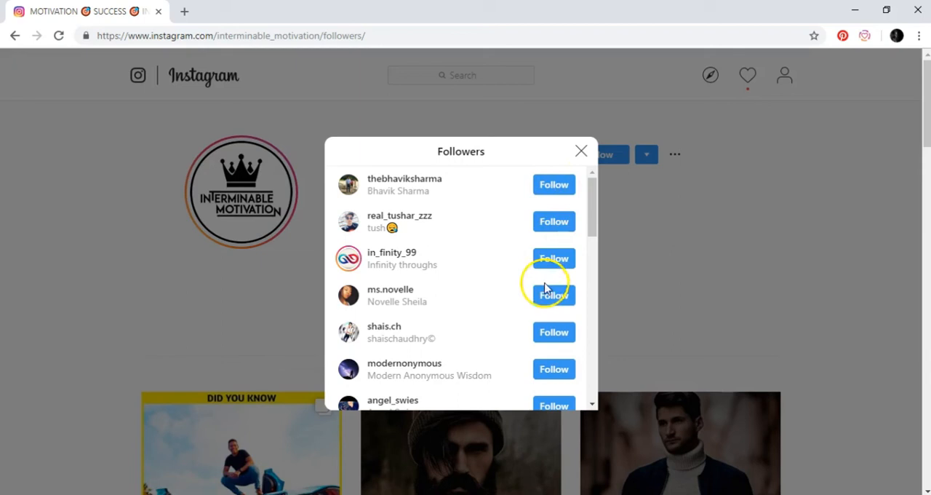
{"action": "mouse_move", "coordinate": [554, 222]}
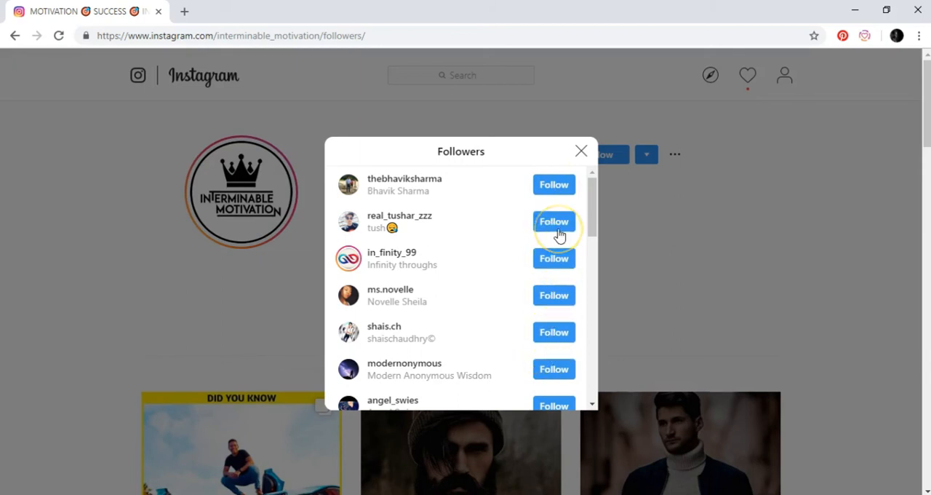
{"action": "mouse_move", "coordinate": [559, 231]}
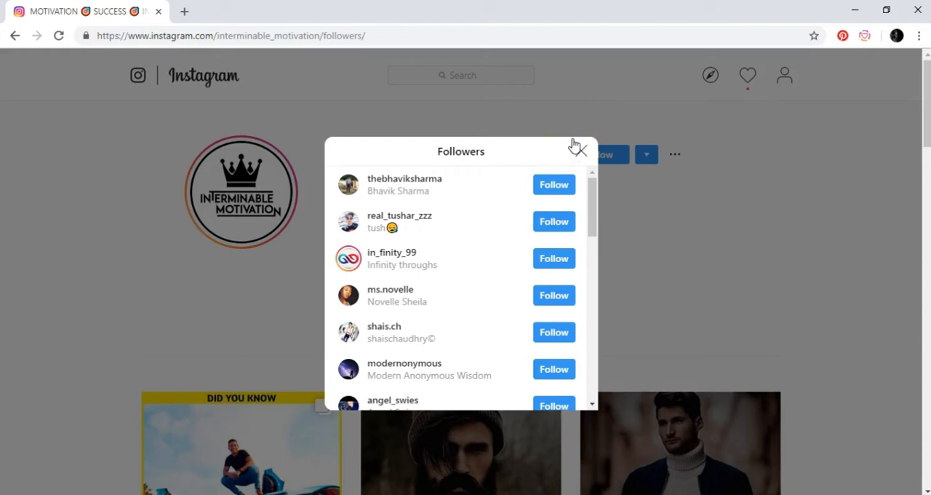
{"action": "left_click", "coordinate": [578, 147]}
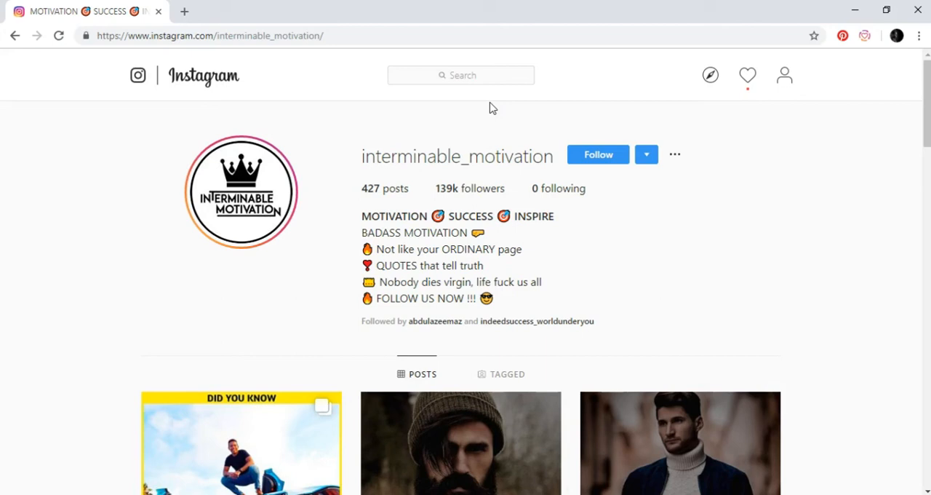
{"action": "mouse_move", "coordinate": [468, 60]}
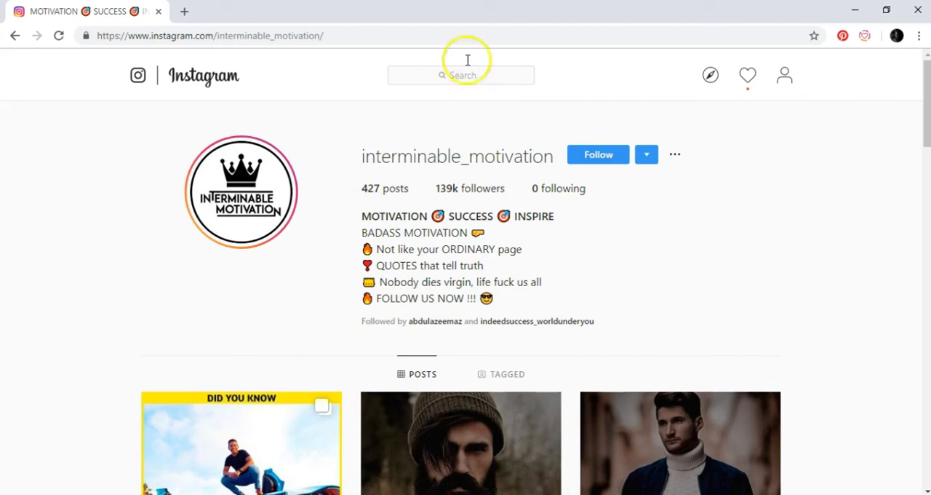
Search 'fash' and open the verified fashionnova profile
{"action": "type", "text": "fashion"}
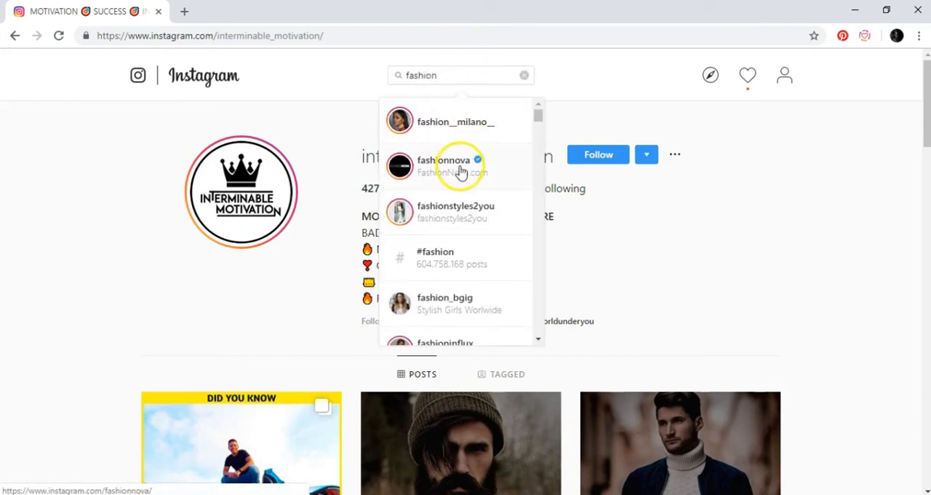
{"action": "left_click", "coordinate": [444, 165]}
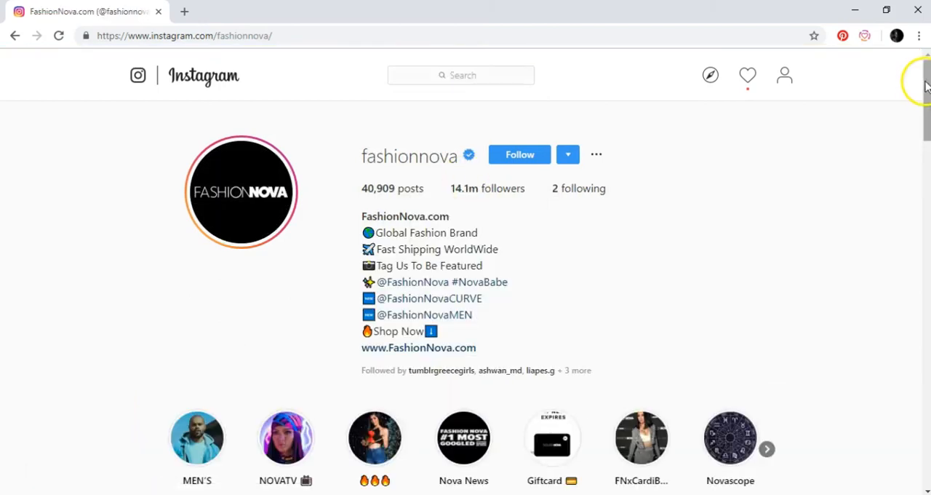
Browse fashionnova's posts, return to the top, and open the 14.1m followers list
{"action": "scroll", "scroll_direction": "down", "scroll_amount": 3}
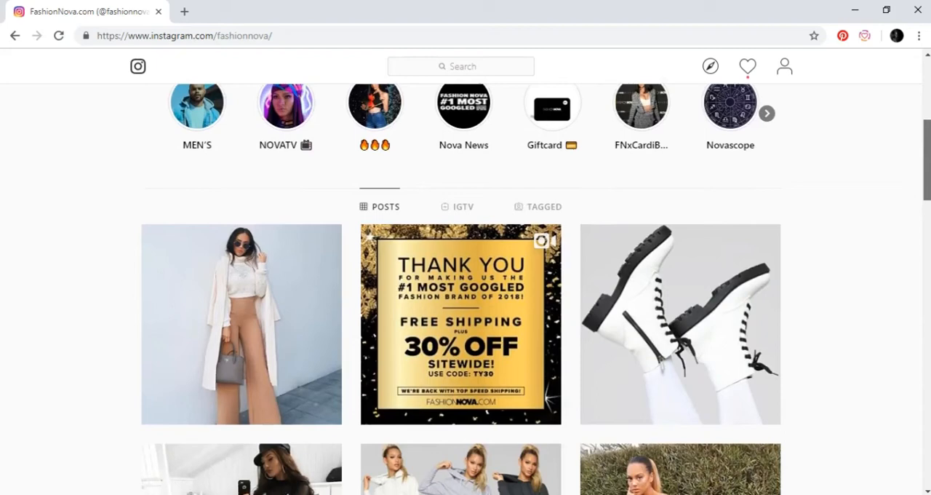
{"action": "scroll", "scroll_direction": "down", "scroll_amount": 3}
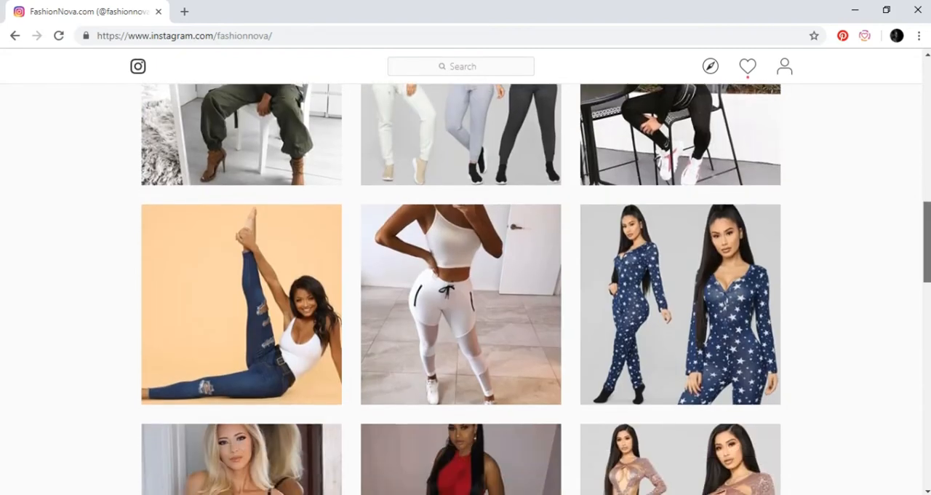
{"action": "scroll", "scroll_direction": "down", "scroll_amount": 3}
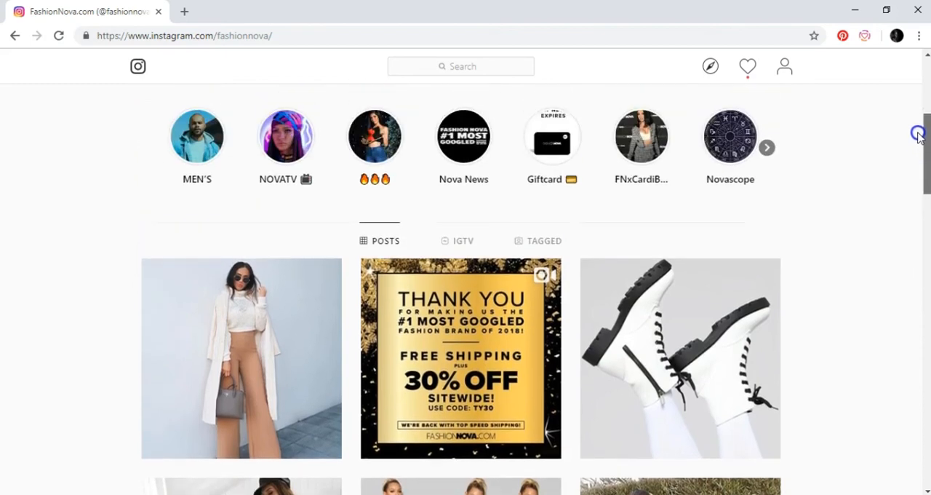
{"action": "scroll", "scroll_direction": "up", "scroll_amount": 3}
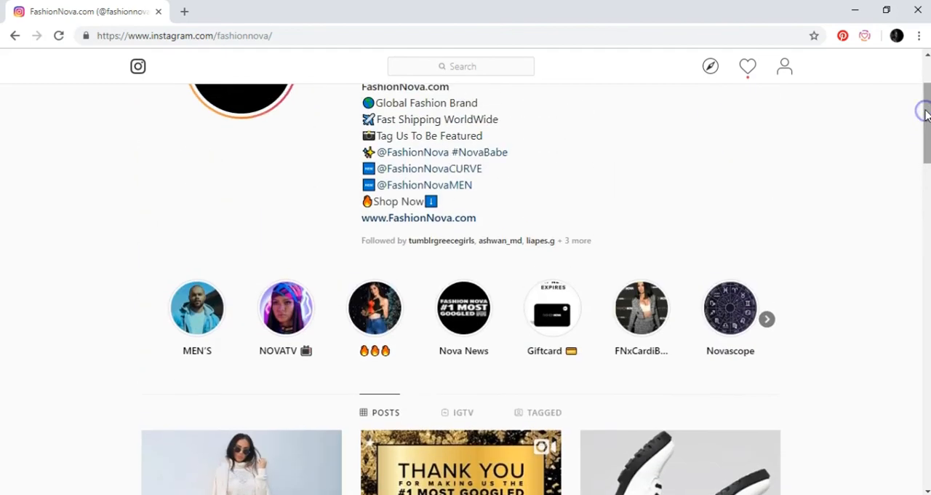
{"action": "left_click", "coordinate": [506, 188]}
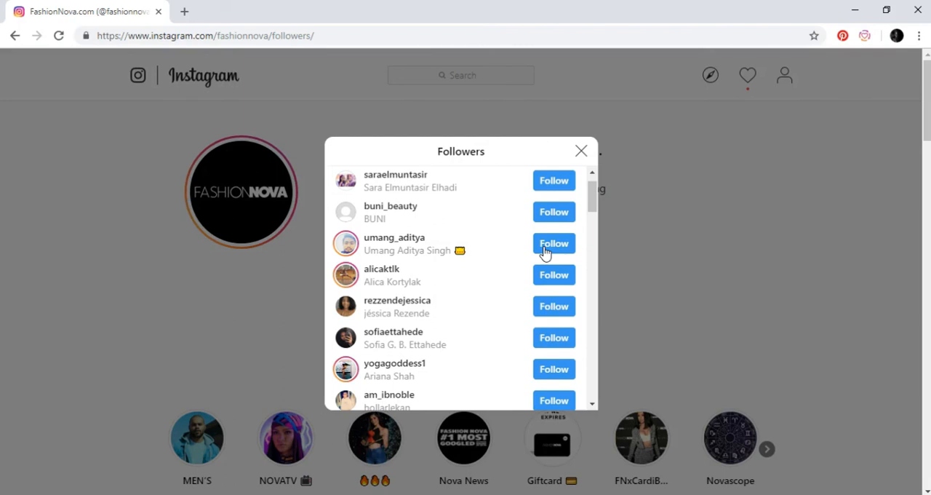
{"action": "mouse_move", "coordinate": [527, 240]}
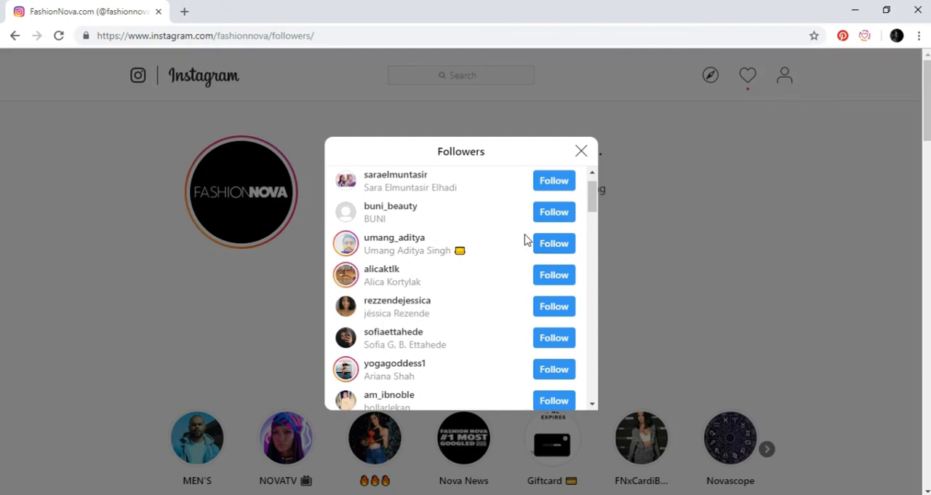
{"action": "mouse_move", "coordinate": [516, 314]}
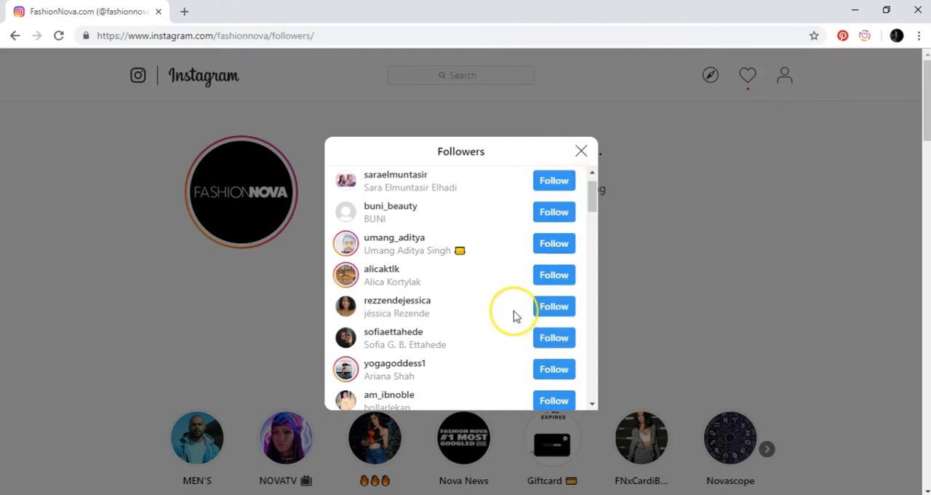
{"action": "mouse_move", "coordinate": [513, 315]}
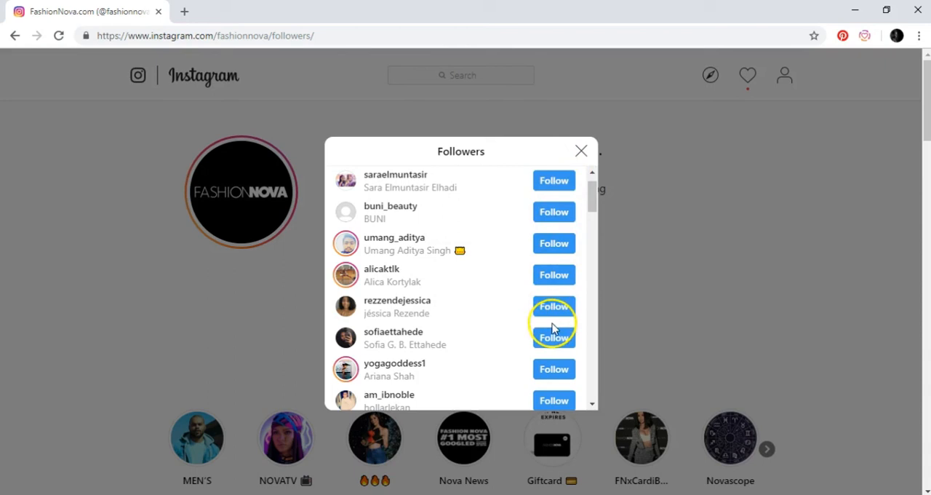
{"action": "mouse_move", "coordinate": [554, 243]}
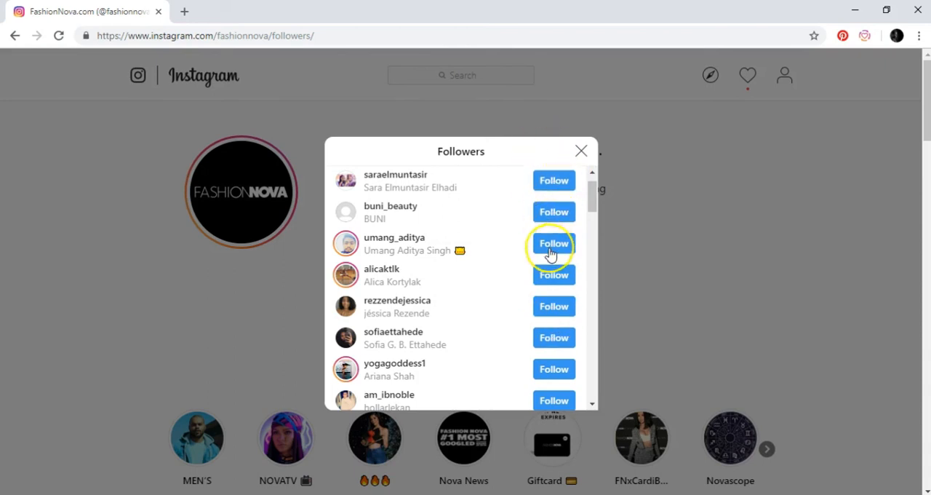
{"action": "mouse_move", "coordinate": [539, 436]}
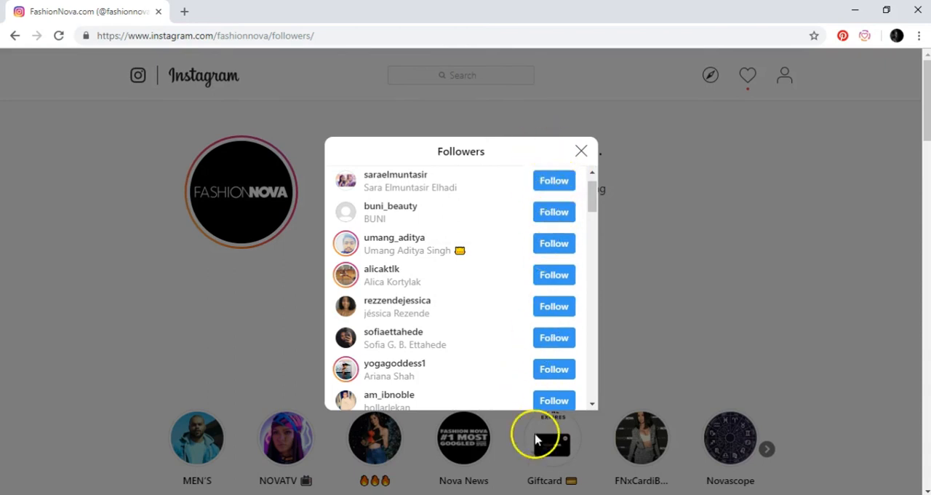
{"action": "mouse_move", "coordinate": [549, 284]}
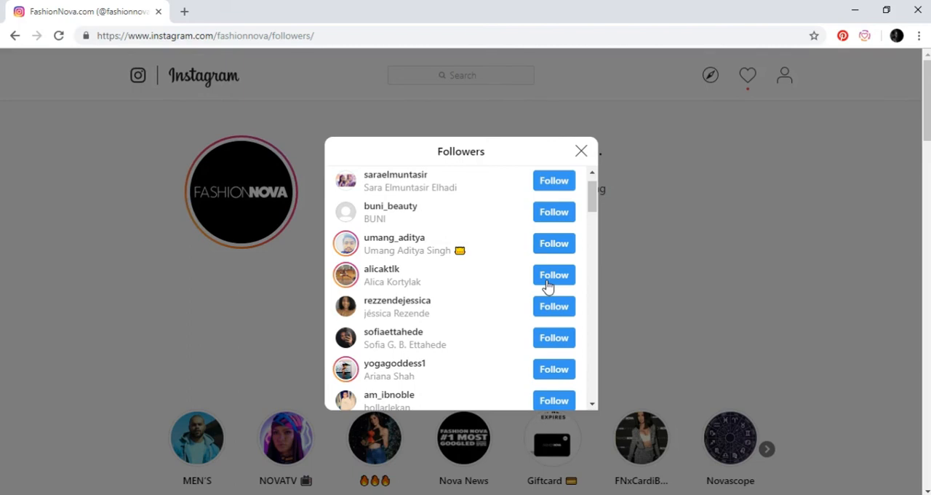
{"action": "mouse_move", "coordinate": [580, 151]}
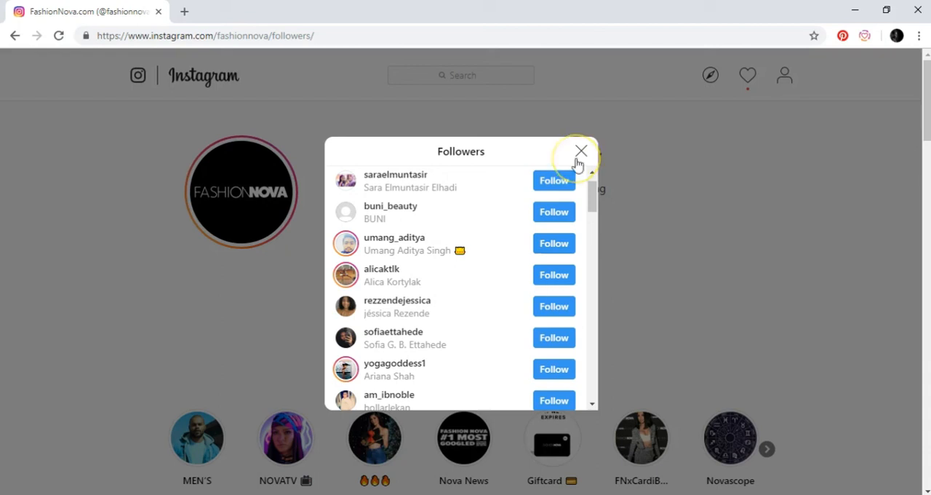
{"action": "mouse_move", "coordinate": [581, 150]}
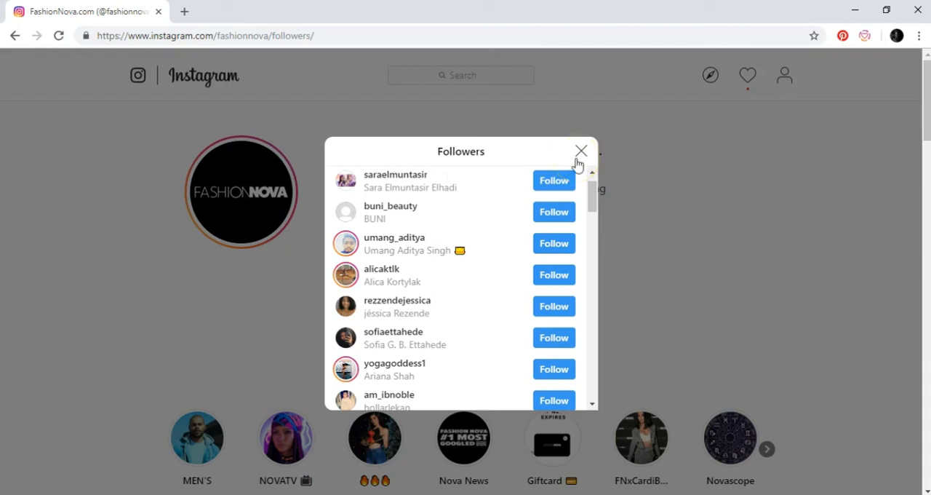